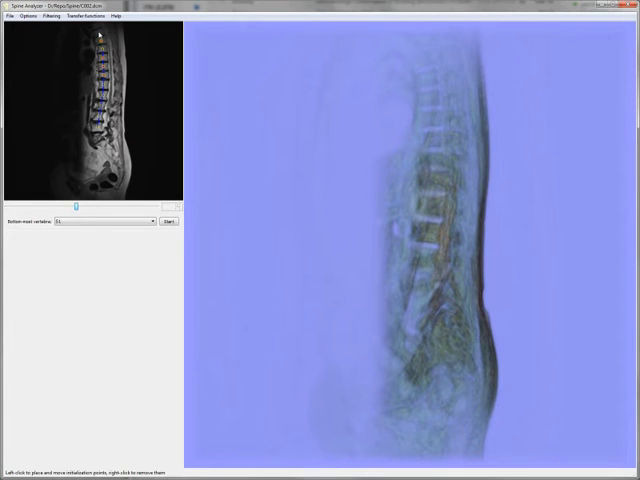
- Start segmentation of the vertebrae from the sagittal initialization points down to S1
{"action": "left_click", "coordinate": [168, 221]}
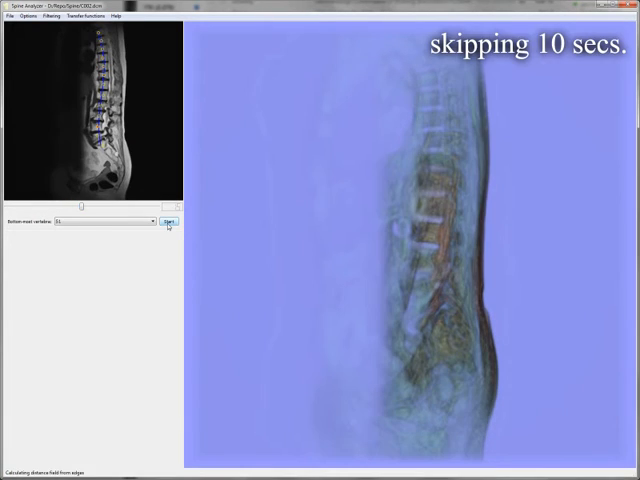
{"action": "left_click", "coordinate": [168, 221]}
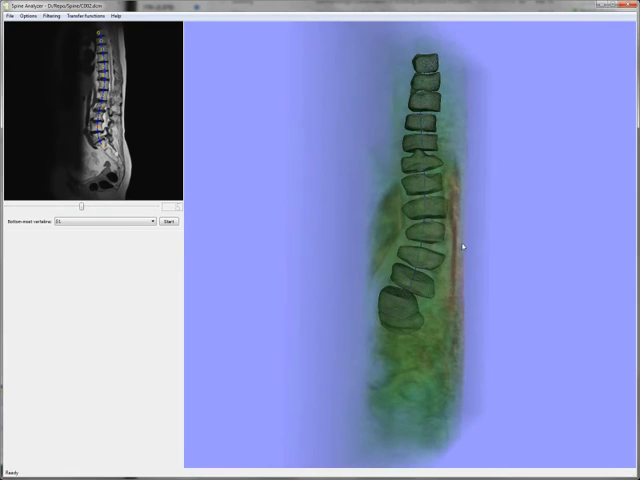
- Display the segmented 3D column beside the coronal slice with a 29-degree Cobb angle
{"action": "left_click", "coordinate": [168, 221]}
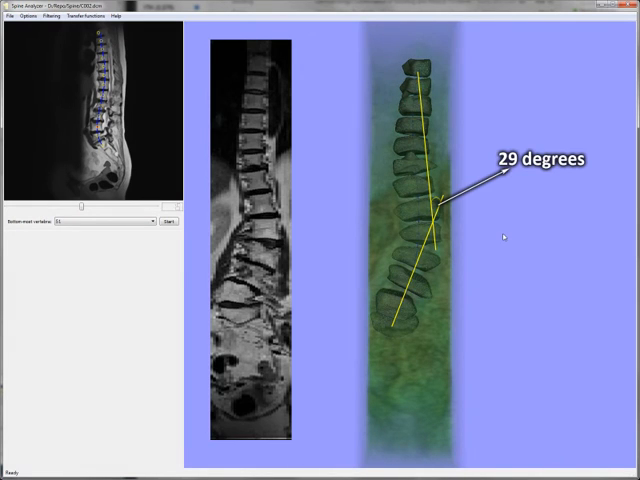